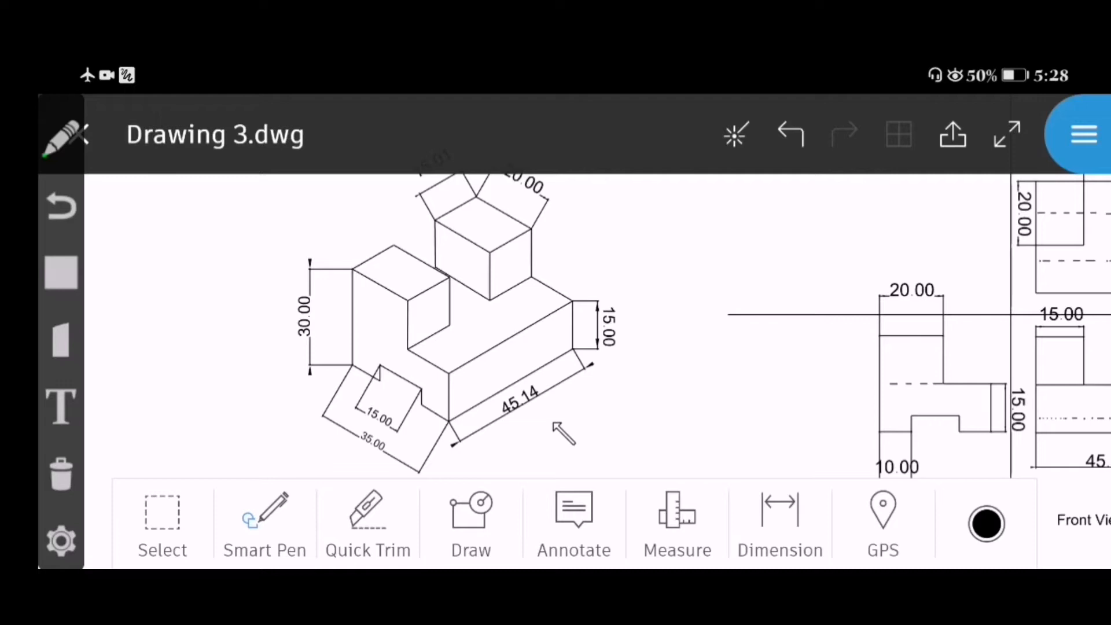
Step: Trace the isometric block's outer edges with rough blue pen strokes
{"action": "left_click", "coordinate": [605, 347]}
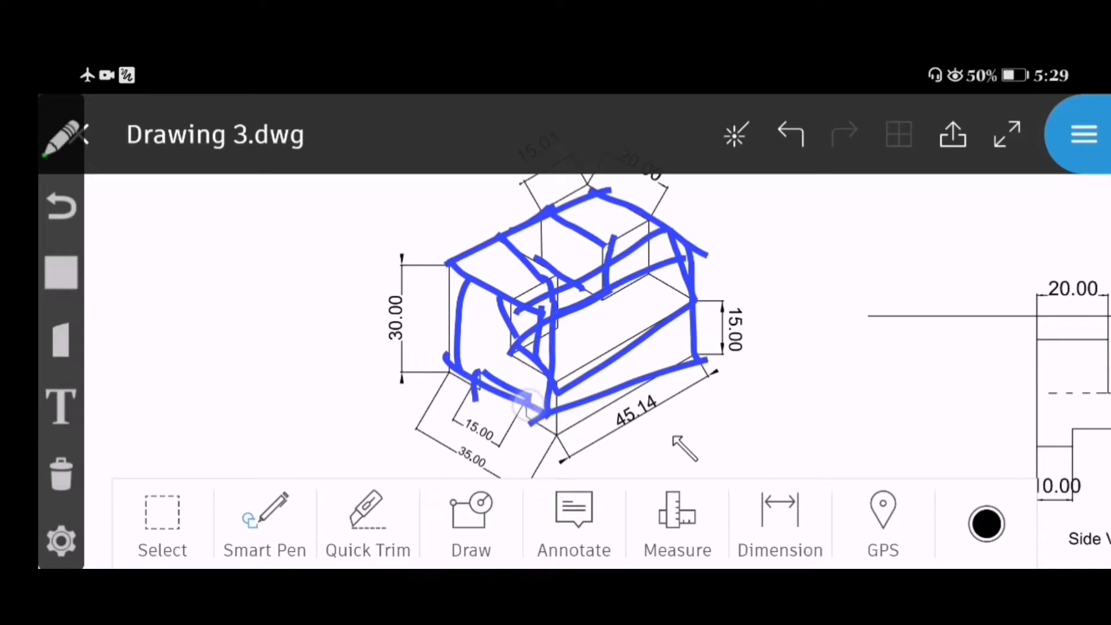
Step: Clear the old tracing and mark the step faces, notch and long 45.14 face in blue
{"action": "left_click", "coordinate": [789, 134]}
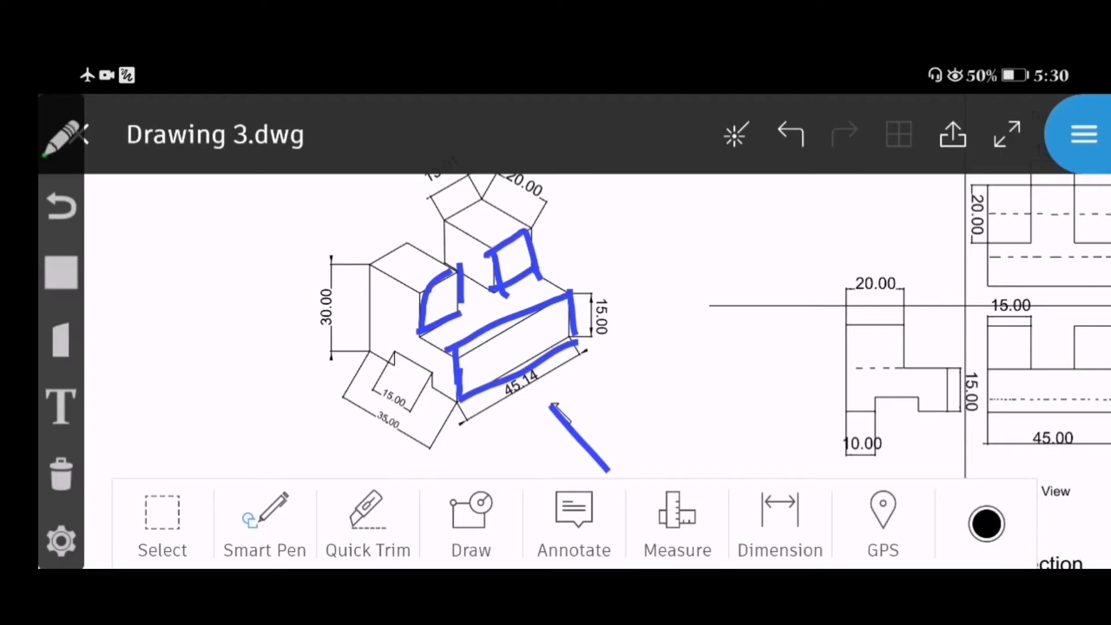
{"action": "left_click_drag", "start_coordinate": [394, 347], "coordinate": [436, 386]}
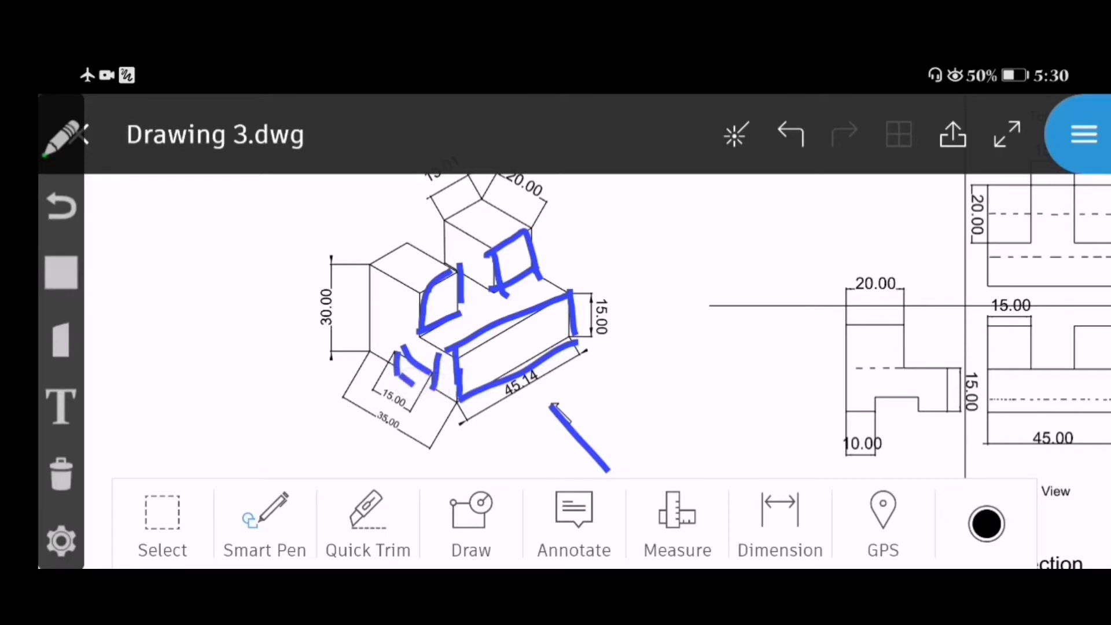
Step: Clear the isometric marks and handwrite 'E' and '12' in blue over the Side View
{"action": "left_click", "coordinate": [788, 134]}
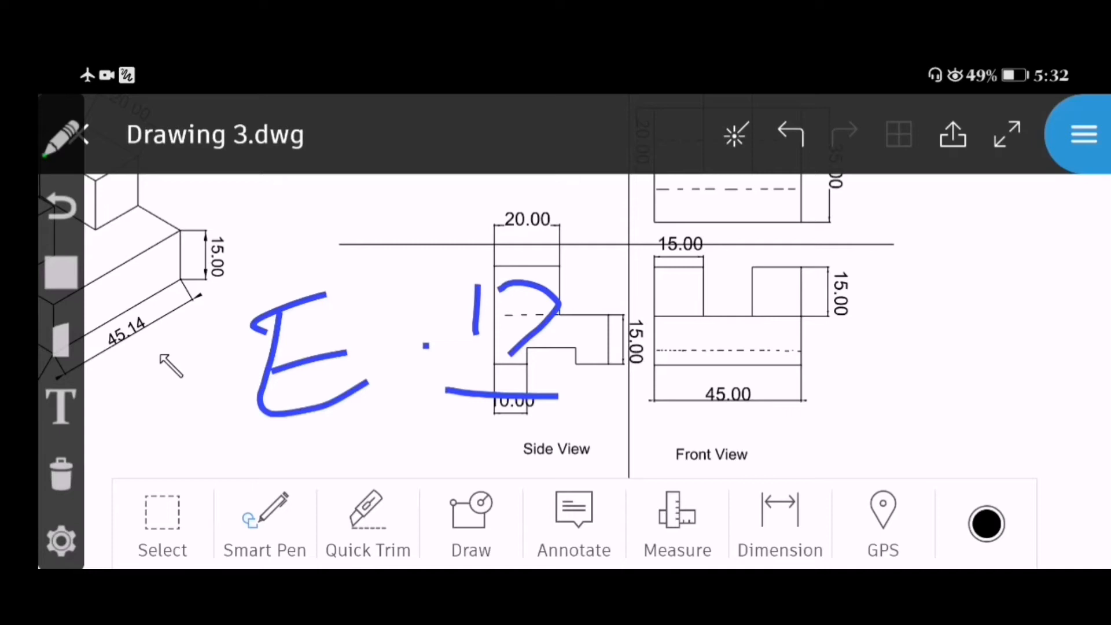
Step: Clear the 'E 12' handwriting and draw blue projection strokes linking the isometric block to the Side View
{"action": "left_click", "coordinate": [788, 135]}
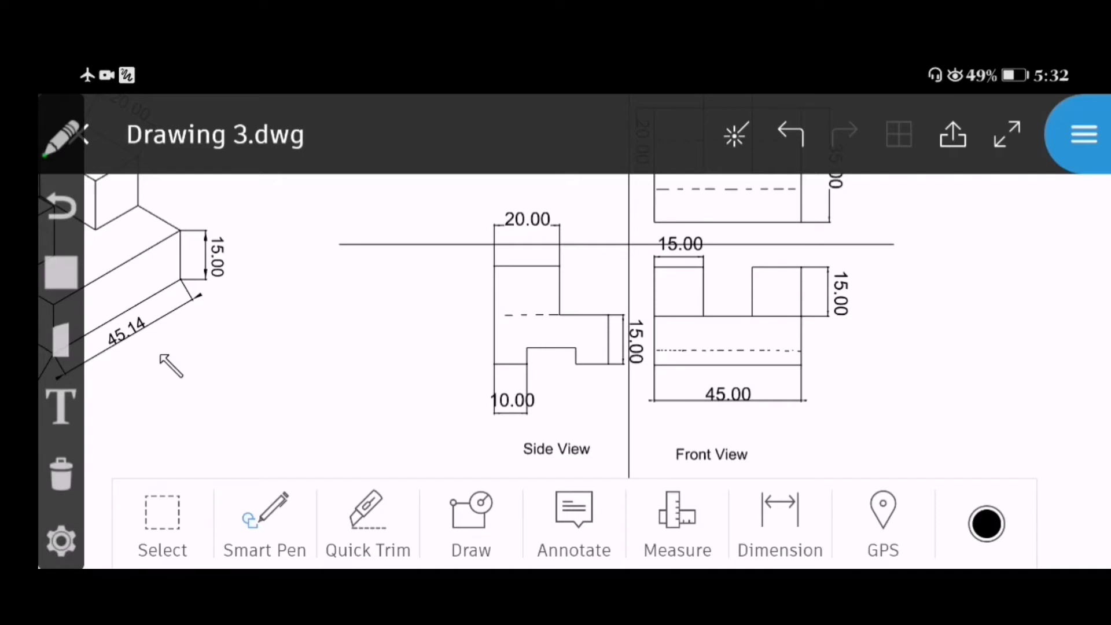
{"action": "left_click", "coordinate": [488, 375]}
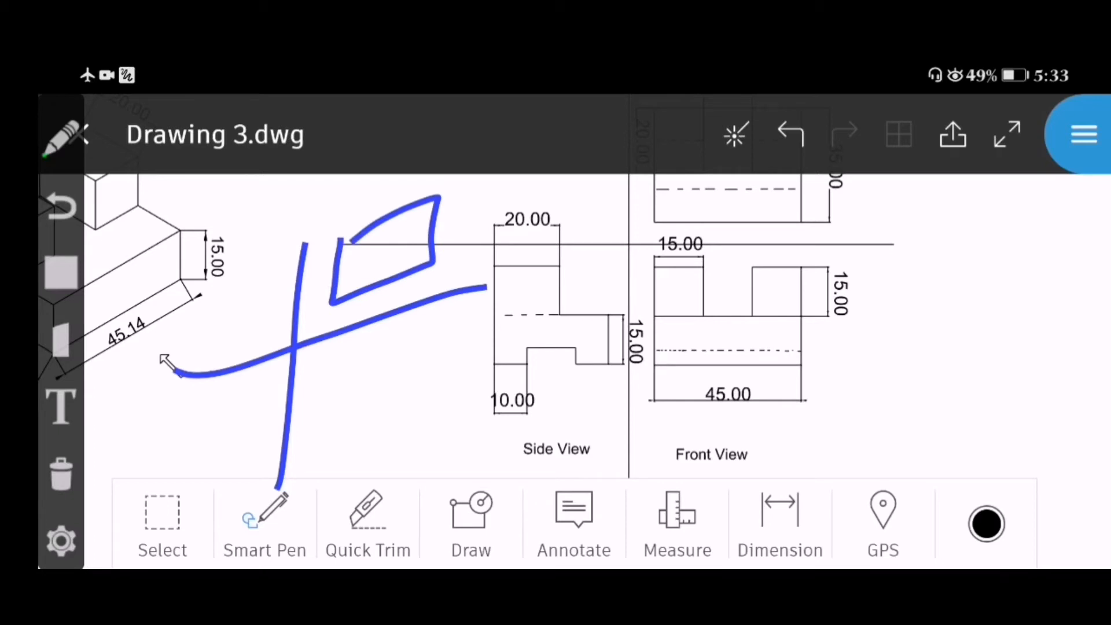
{"action": "left_click", "coordinate": [790, 134]}
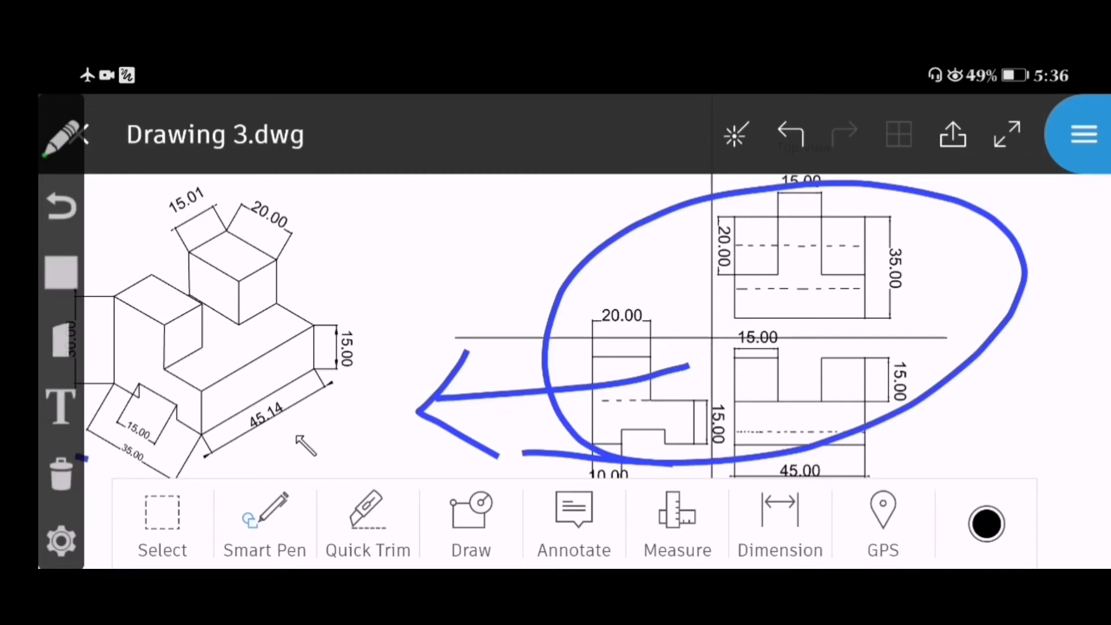
Step: Clear the markups and trace the Top View rectangle and both raised sections in blue
{"action": "left_click", "coordinate": [790, 134]}
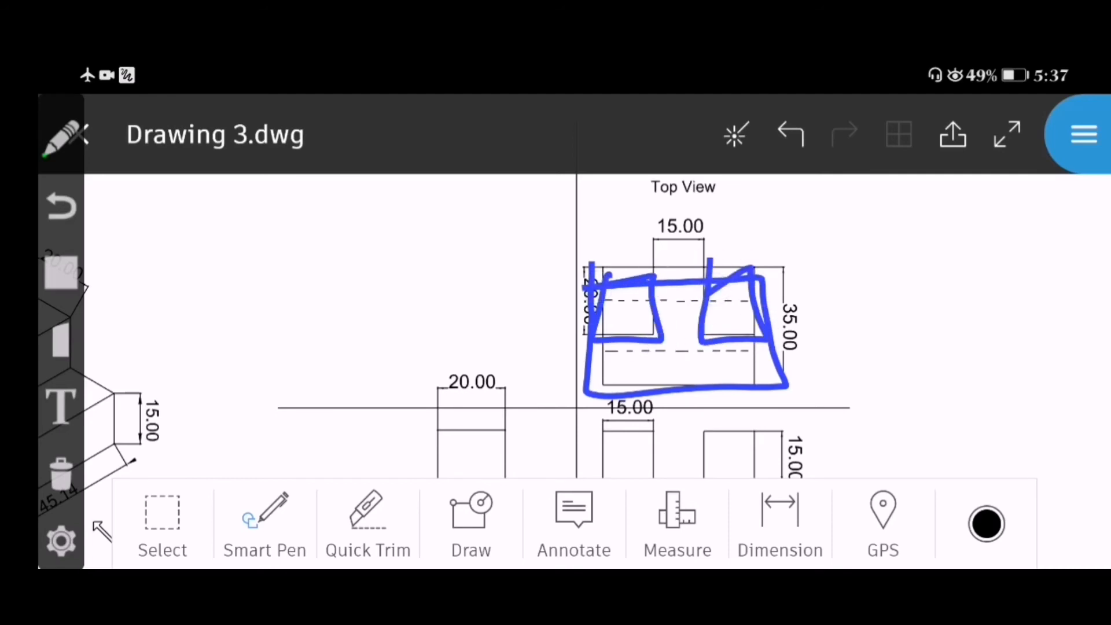
Step: Clear the tracing and draw a blue cross labelled TV, SV and FV in its quadrants
{"action": "left_click", "coordinate": [788, 134]}
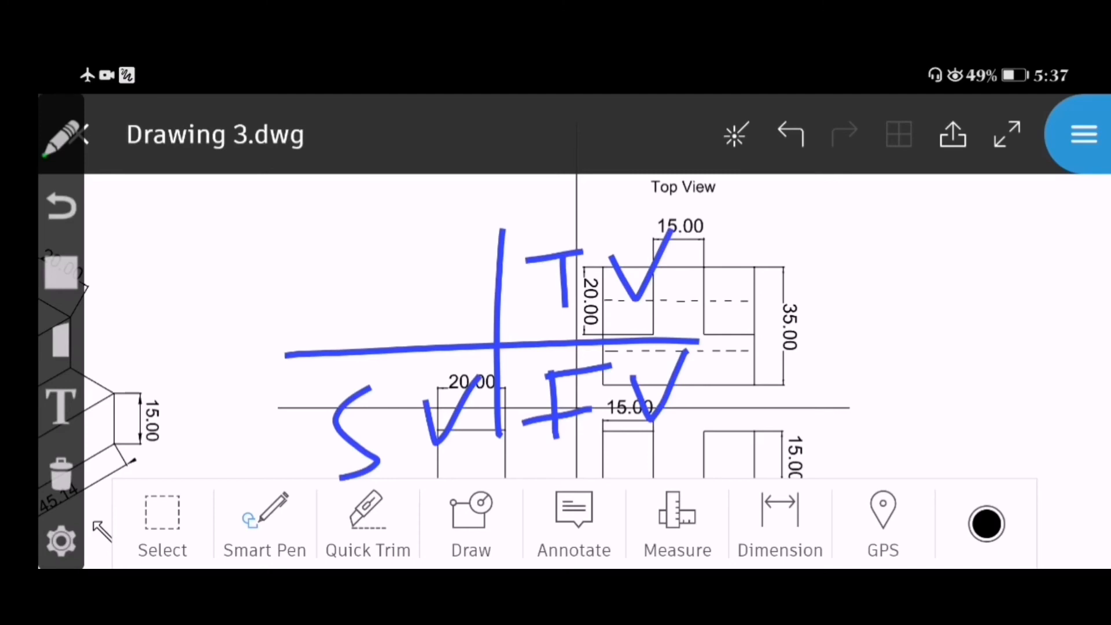
Step: Clear the markups and sketch the third-angle projection symbol beside its label in blue
{"action": "left_click", "coordinate": [789, 134]}
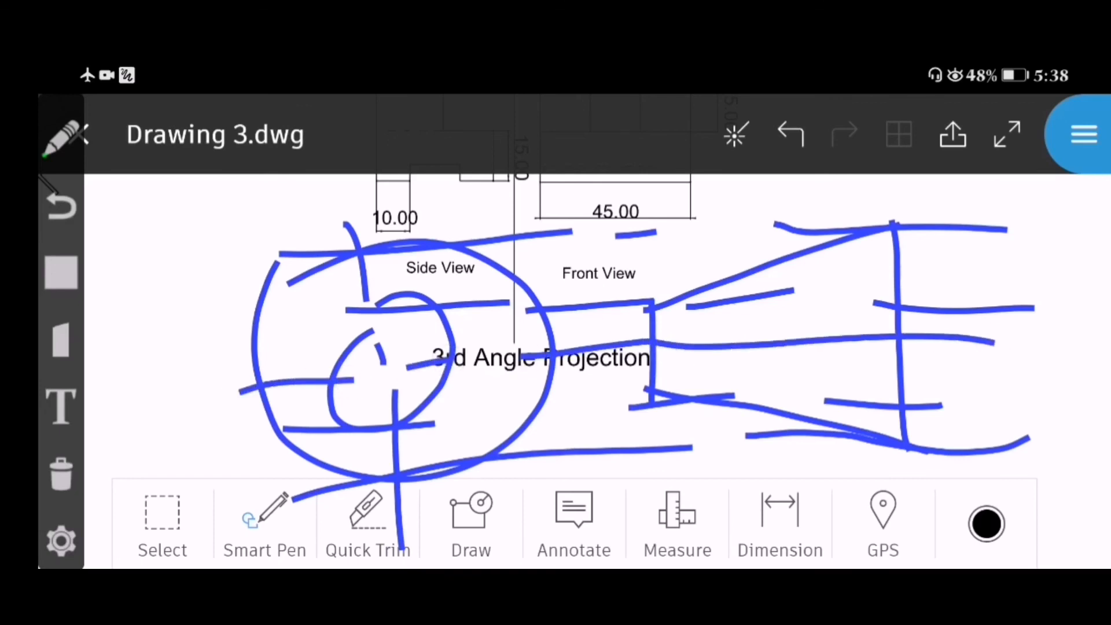
Step: Circle both view groups in blue, then clear every pen markup from Drawing 3.dwg
{"action": "left_click", "coordinate": [789, 134]}
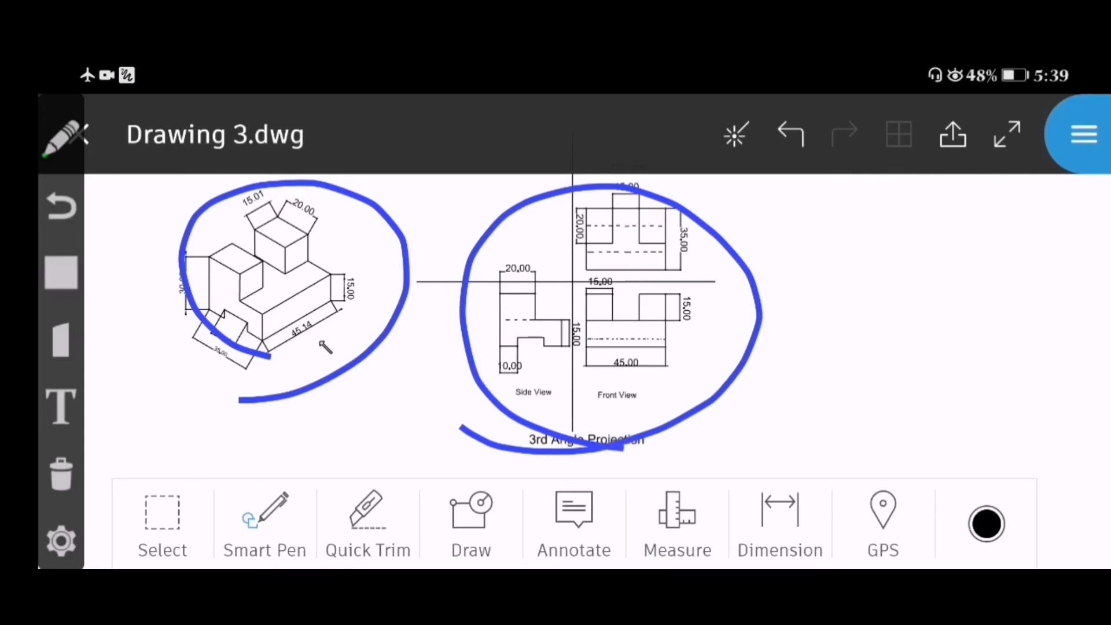
{"action": "left_click", "coordinate": [789, 134]}
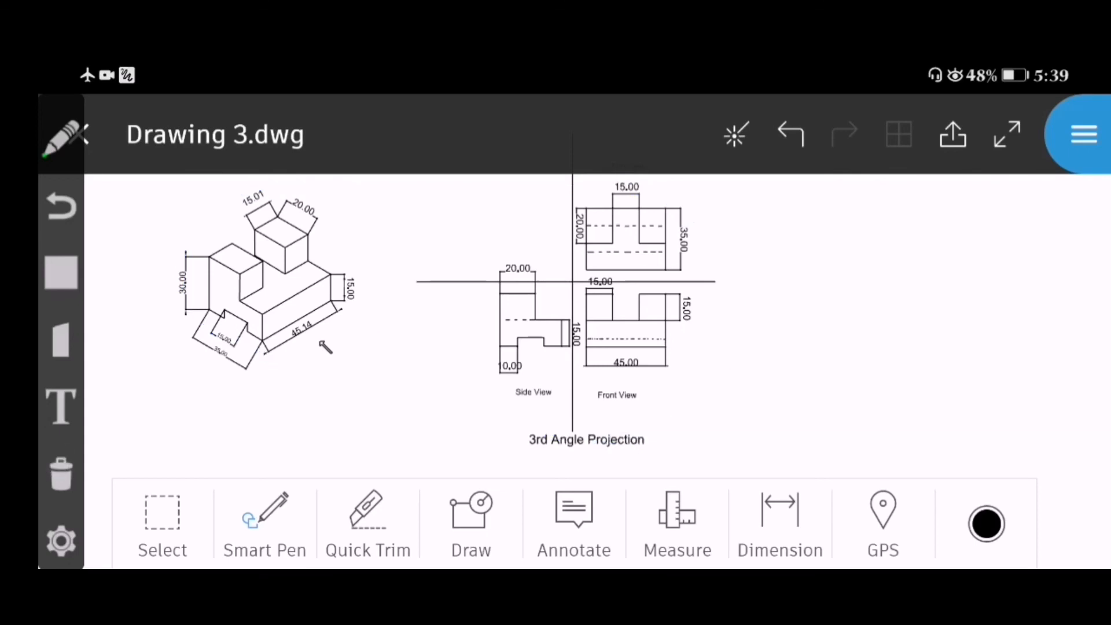